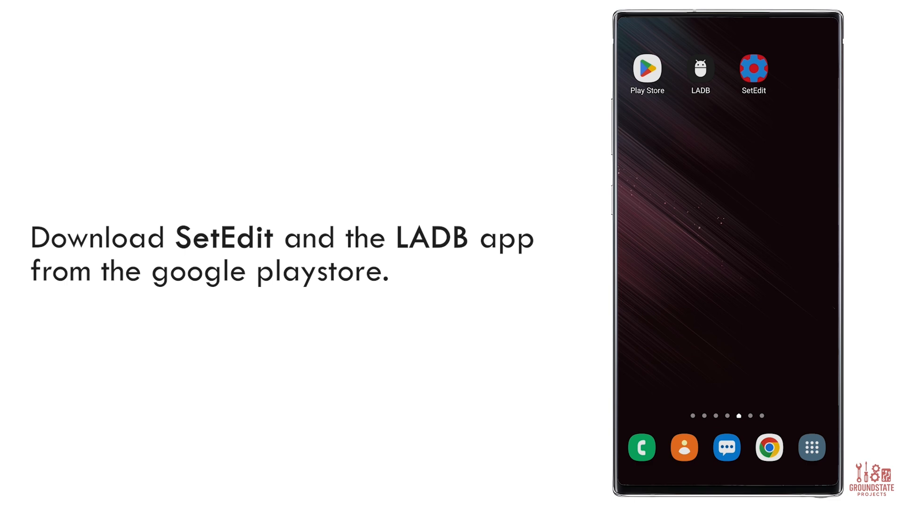
- Open the Play Store search to see the recent LADB and SetEdit searches
{"action": "left_click", "coordinate": [647, 68]}
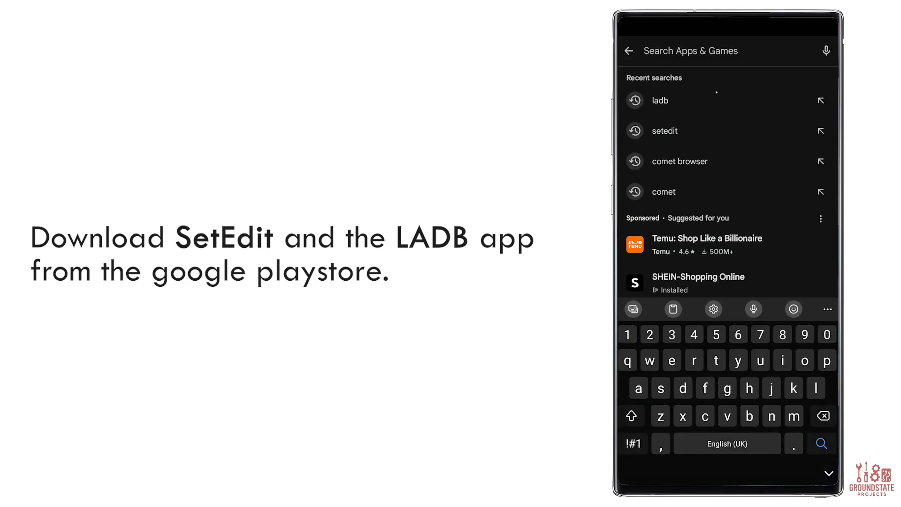
{"action": "left_click", "coordinate": [659, 100]}
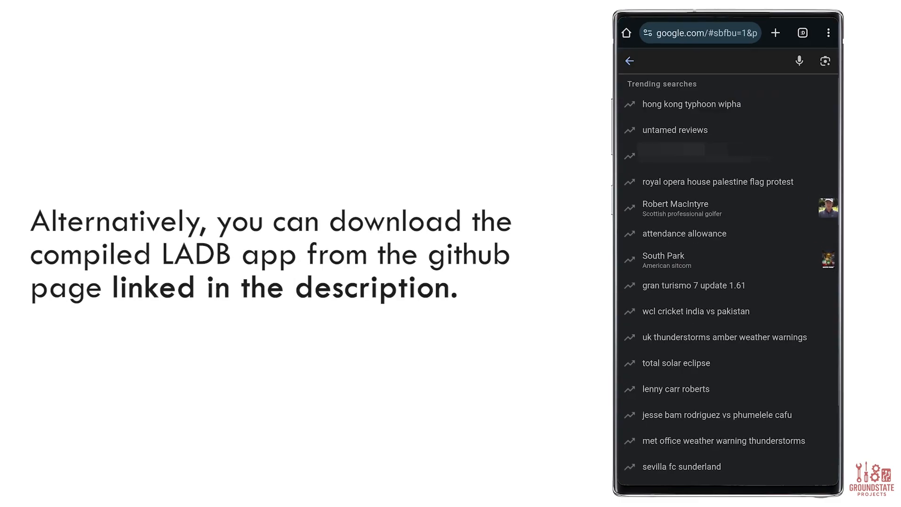
- Go to the ladb-builds releases page and long-press the v2.5.5 app-debug.apk asset
{"action": "left_click", "coordinate": [700, 32]}
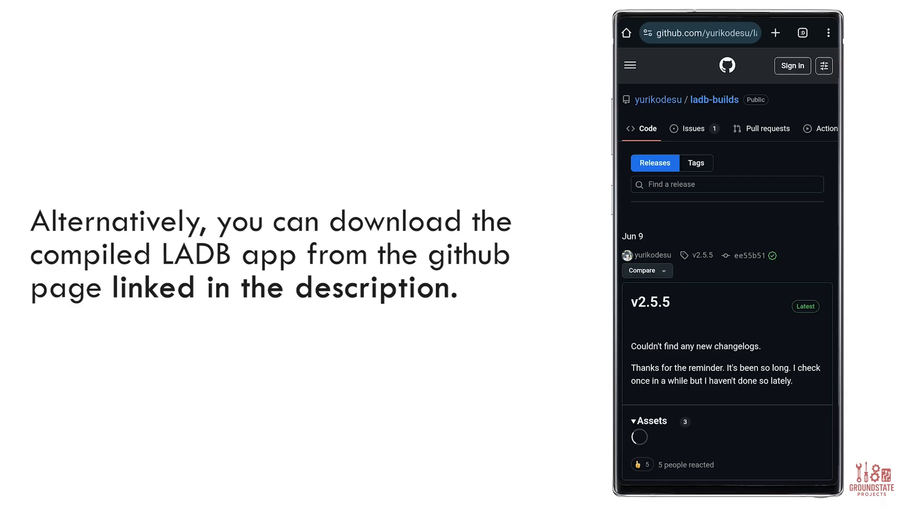
{"action": "scroll", "scroll_direction": "down", "scroll_amount": 3}
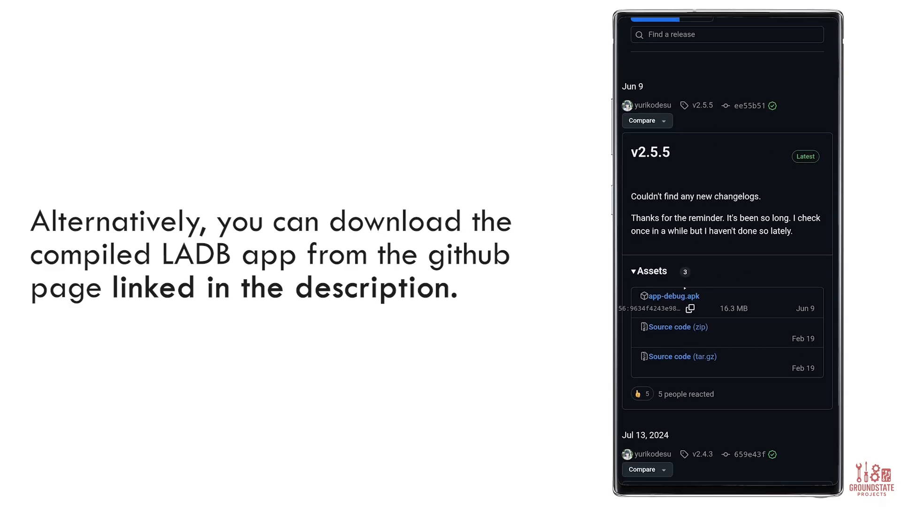
{"action": "right_click", "coordinate": [674, 295]}
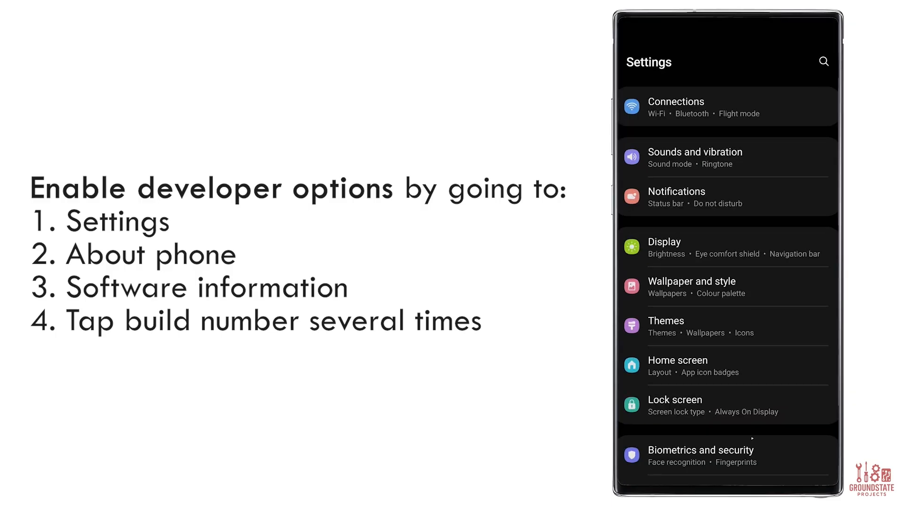
- Check About phone to confirm developer mode is enabled, then return to Settings
{"action": "scroll", "scroll_direction": "down", "scroll_amount": 3}
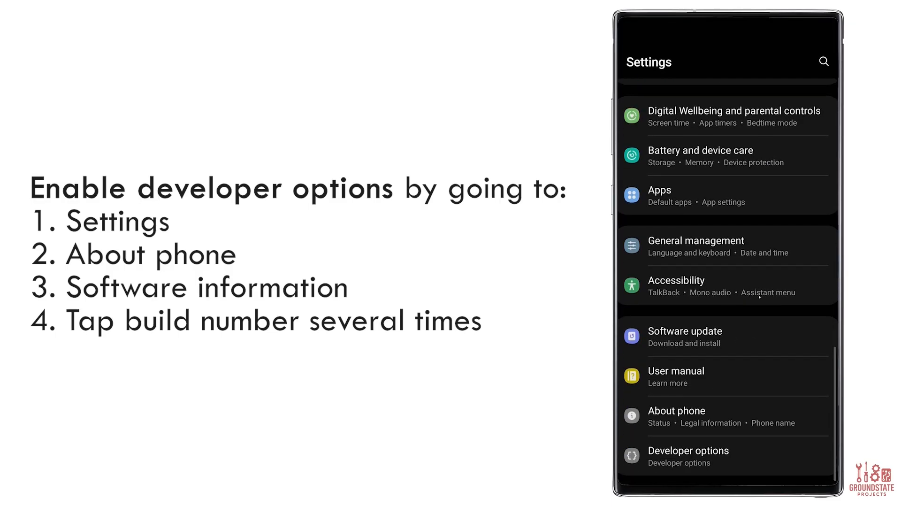
{"action": "left_click", "coordinate": [676, 410]}
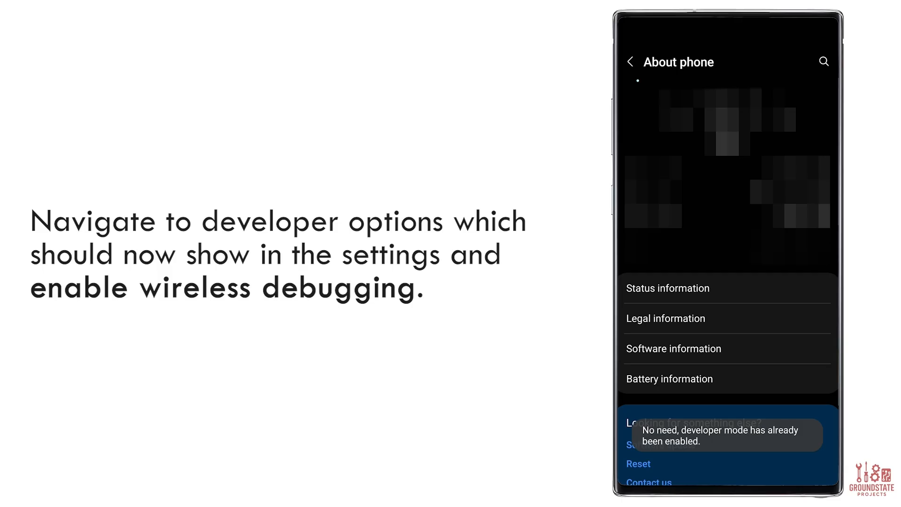
{"action": "left_click", "coordinate": [630, 61]}
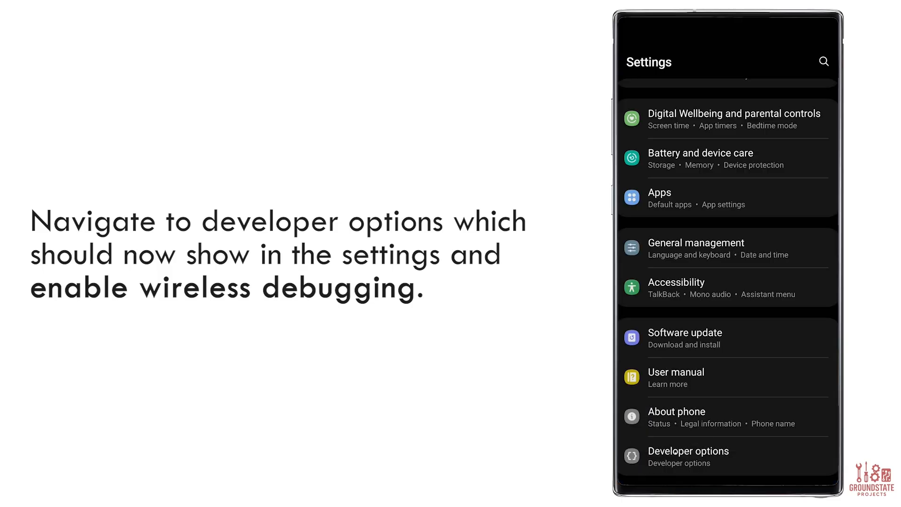
- Open Developer options, scroll to Debugging, and enter Wireless debugging
{"action": "left_click", "coordinate": [688, 456]}
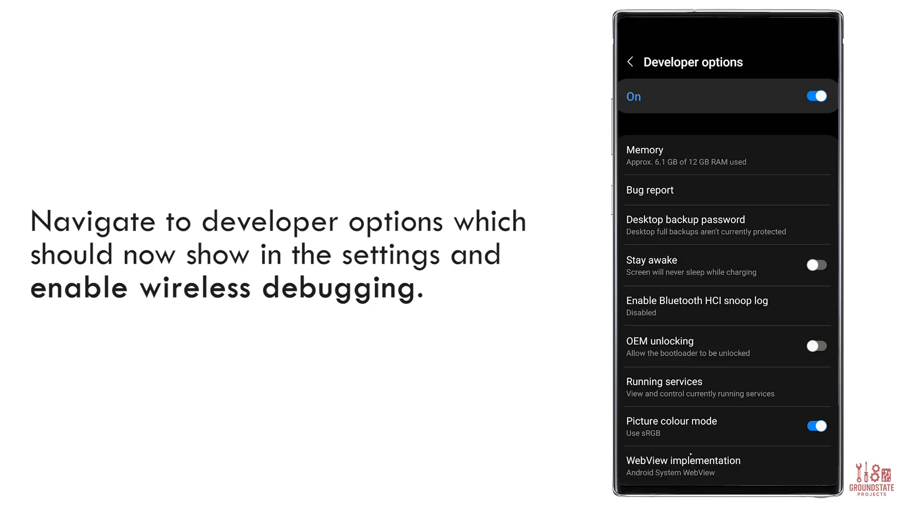
{"action": "scroll", "scroll_direction": "down", "scroll_amount": 3}
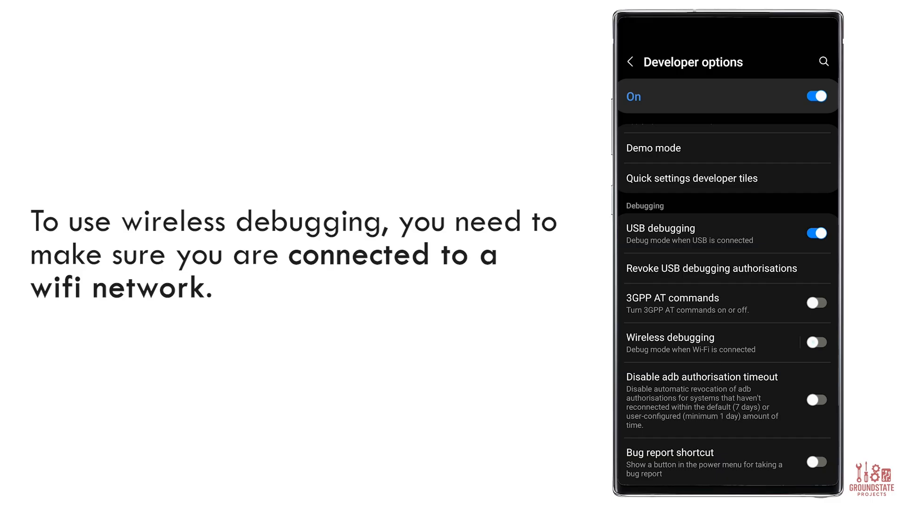
{"action": "left_click", "coordinate": [816, 342]}
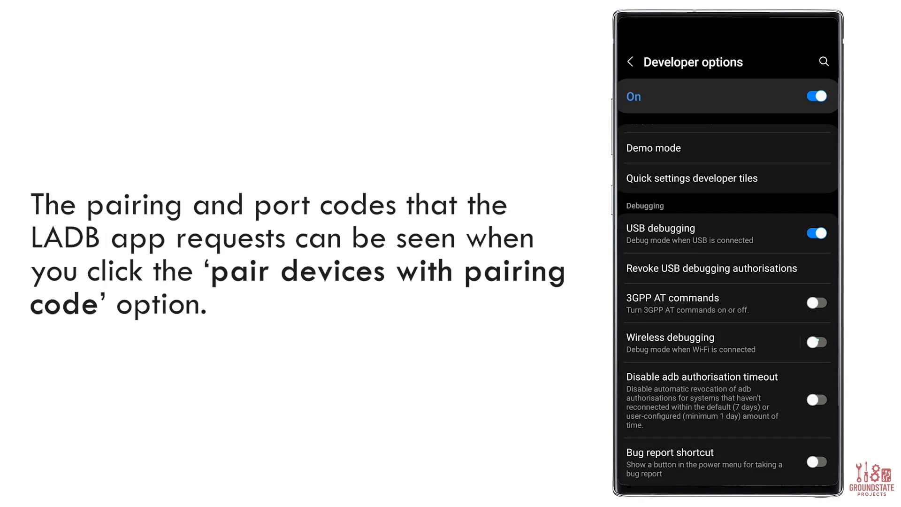
{"action": "left_click", "coordinate": [816, 342]}
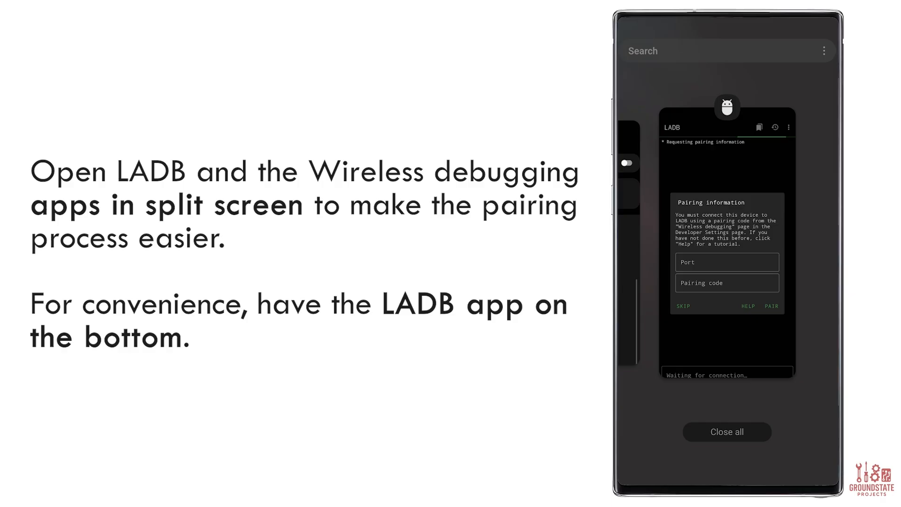
- Split-screen LADB with Settings, enable wireless debugging, and pair using the port and code
{"action": "left_click", "coordinate": [727, 107]}
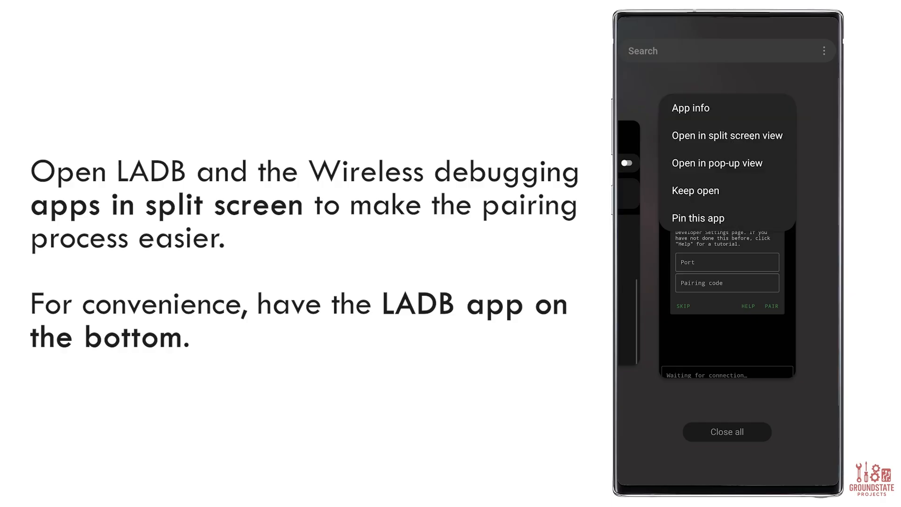
{"action": "left_click", "coordinate": [726, 136]}
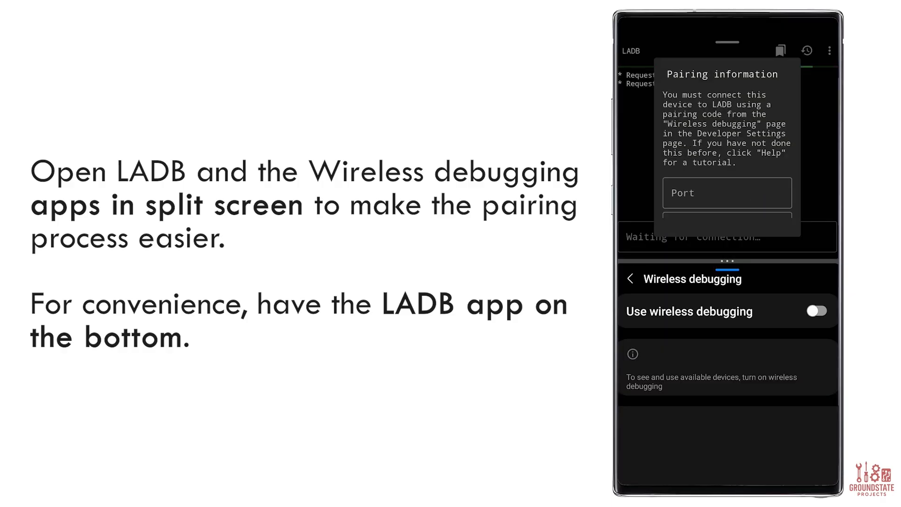
{"action": "left_click", "coordinate": [816, 310]}
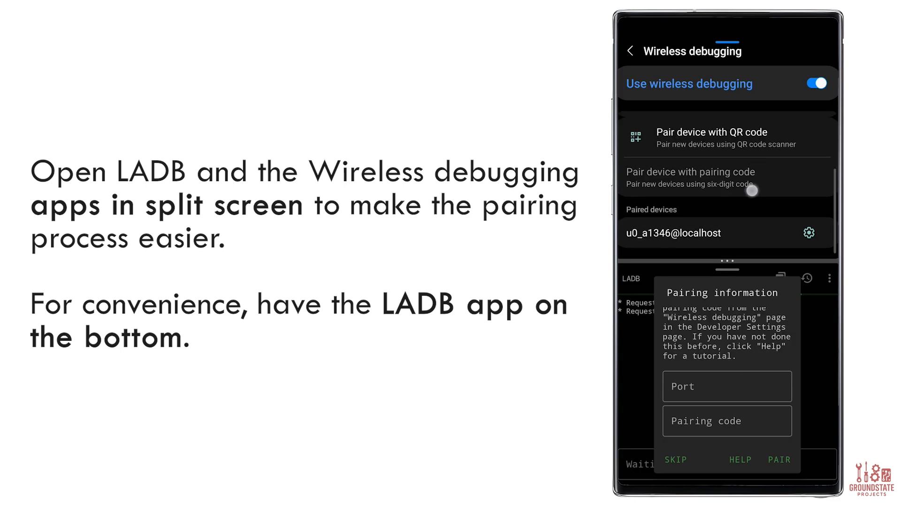
{"action": "left_click", "coordinate": [726, 386]}
{"action": "type", "text": "45603"}
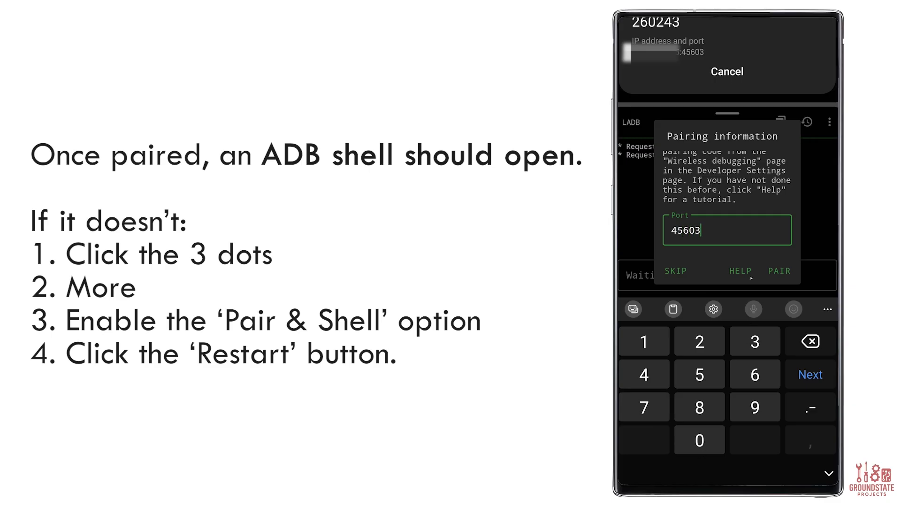
{"action": "type", "text": "2602"}
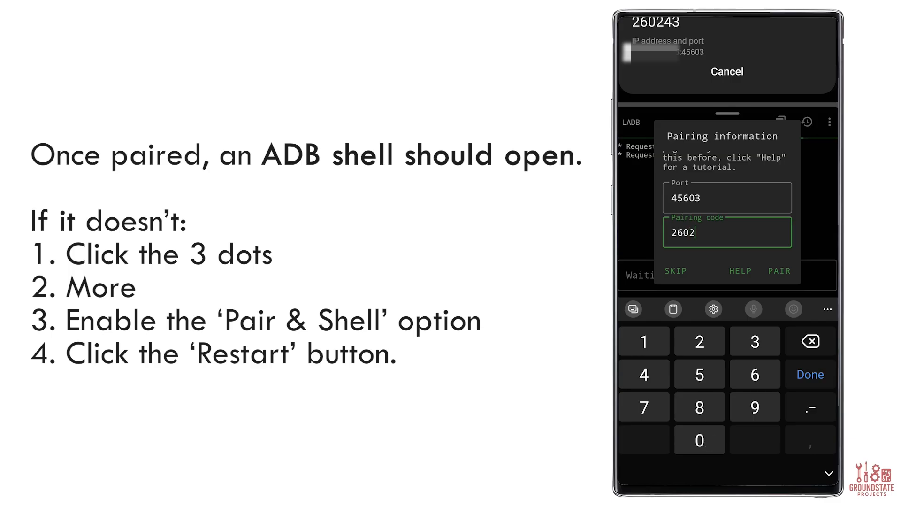
{"action": "left_click", "coordinate": [778, 271]}
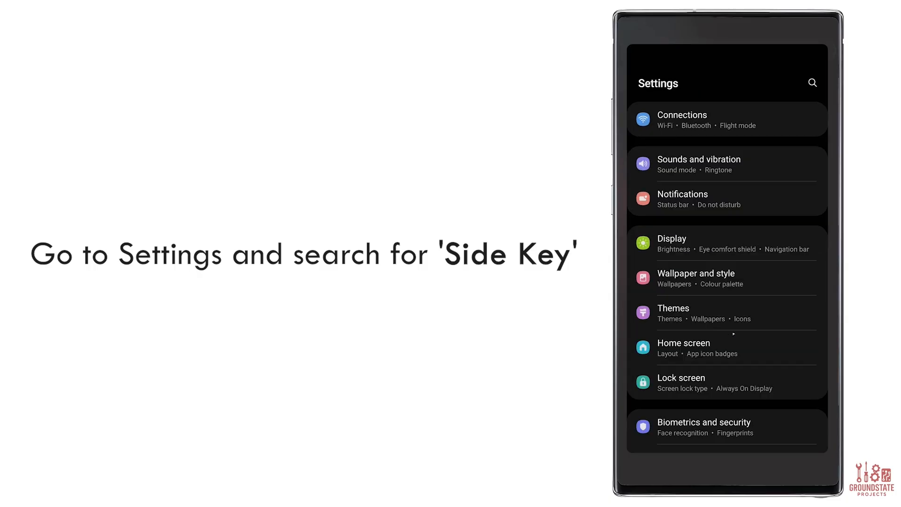
- Find the Side key setting by searching Settings for 'side key'
{"action": "scroll", "scroll_direction": "down", "scroll_amount": 3}
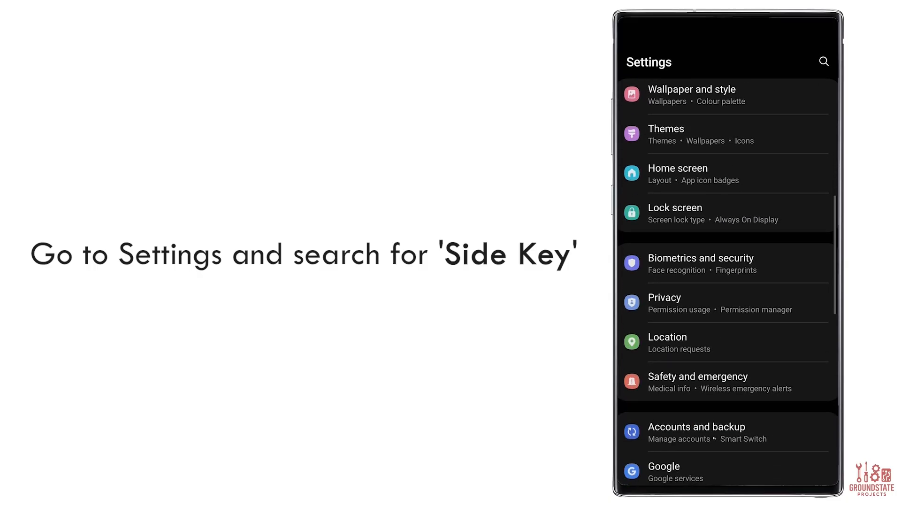
{"action": "scroll", "scroll_direction": "down", "scroll_amount": 3}
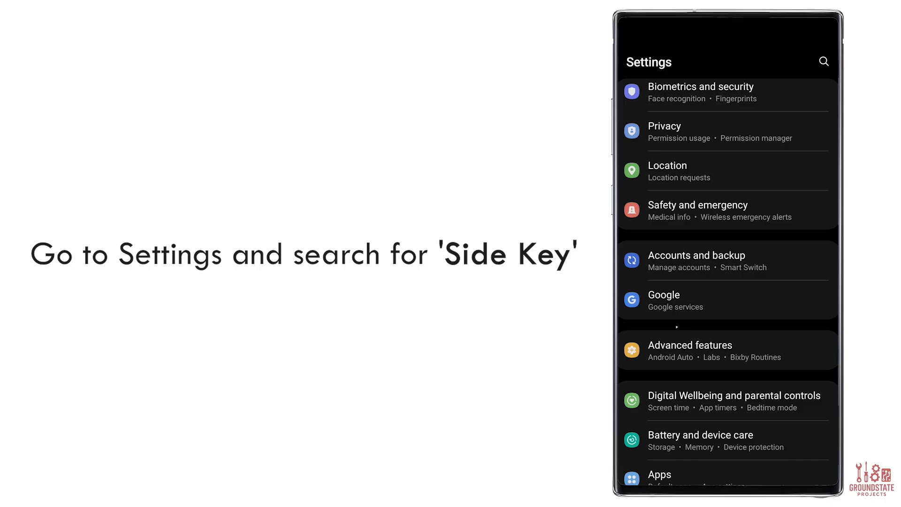
{"action": "left_click", "coordinate": [690, 349]}
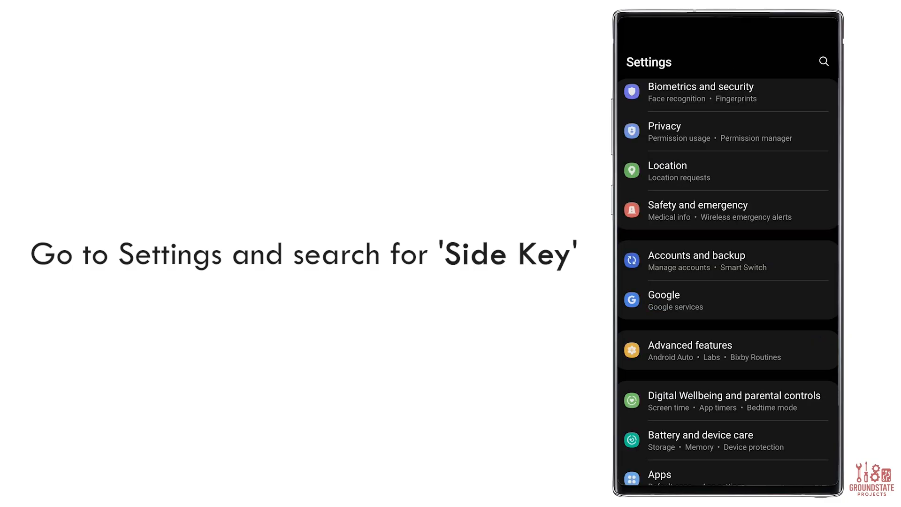
{"action": "left_click", "coordinate": [824, 62]}
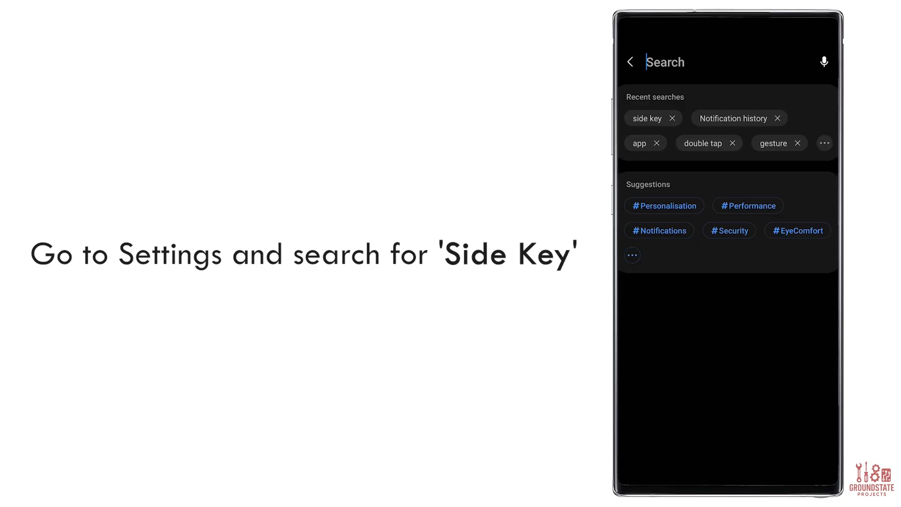
{"action": "type", "text": "s"}
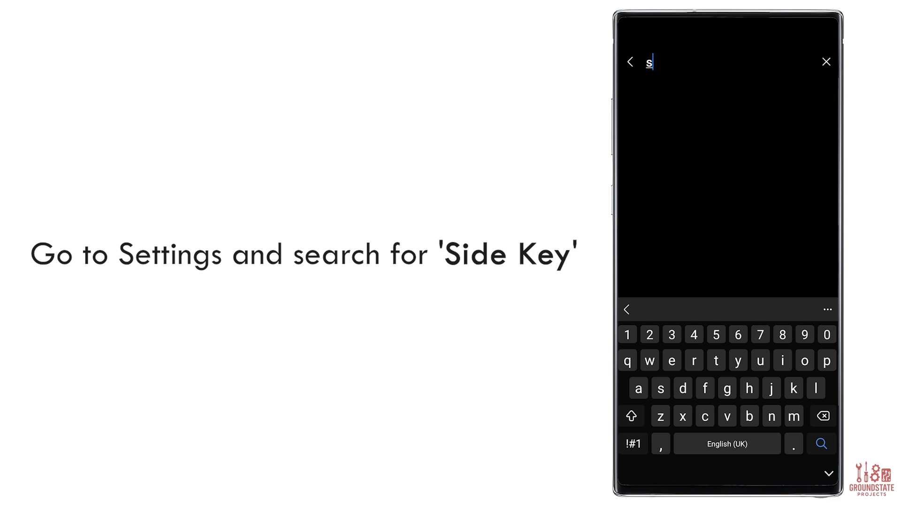
{"action": "type", "text": "ide k"}
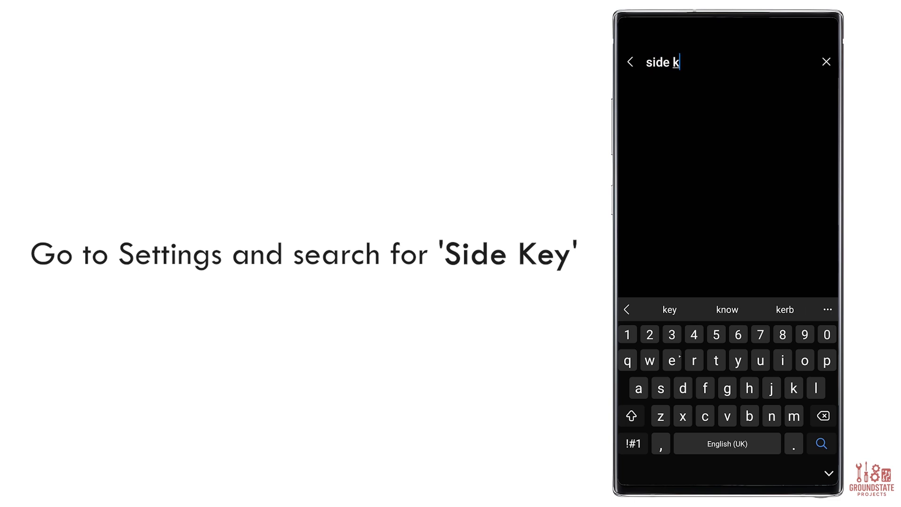
{"action": "type", "text": "ey"}
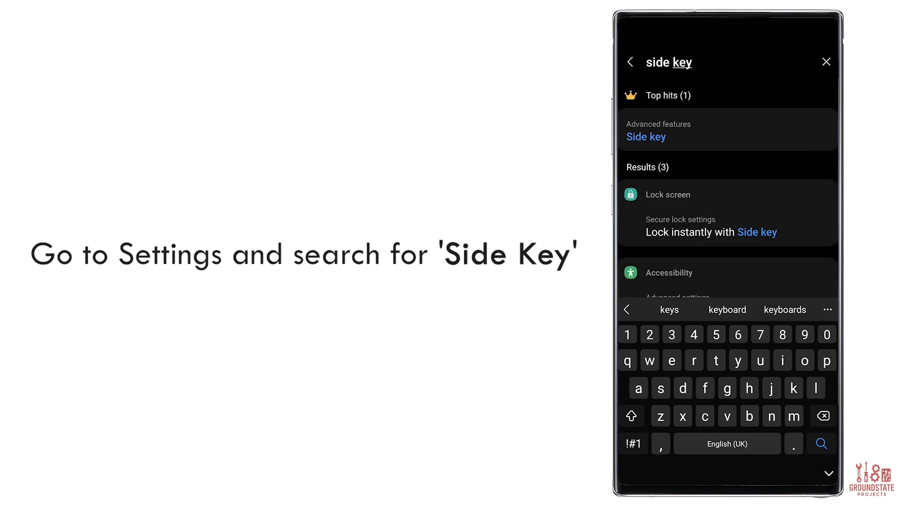
{"action": "left_click", "coordinate": [645, 137]}
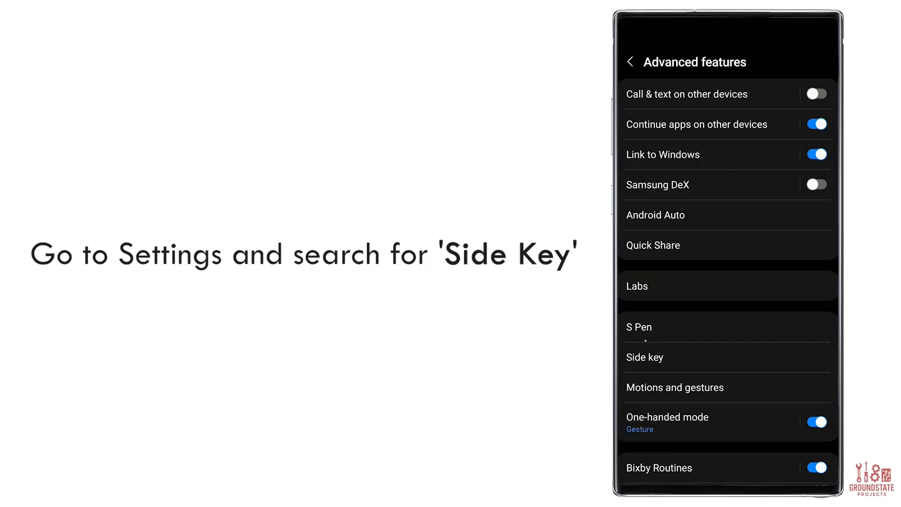
- Enable Side key Double press and set it to open the Torch app
{"action": "left_click", "coordinate": [644, 356]}
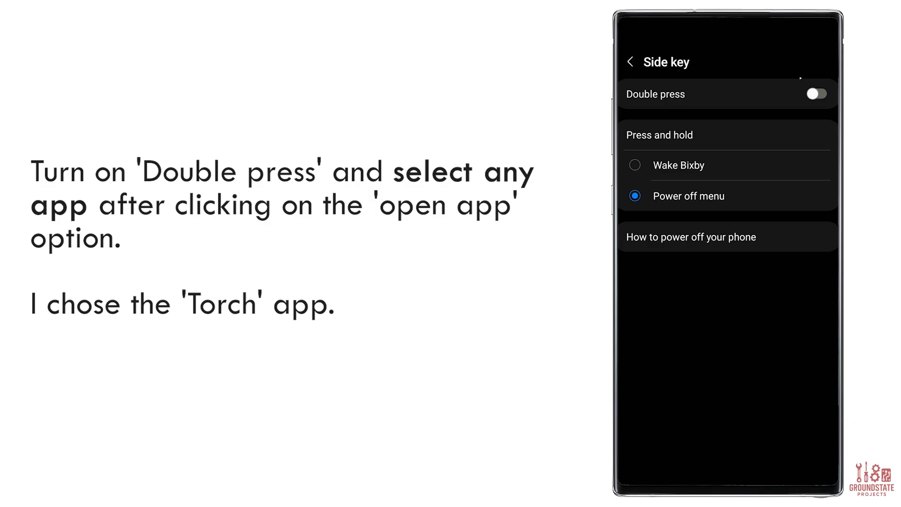
{"action": "left_click", "coordinate": [816, 94]}
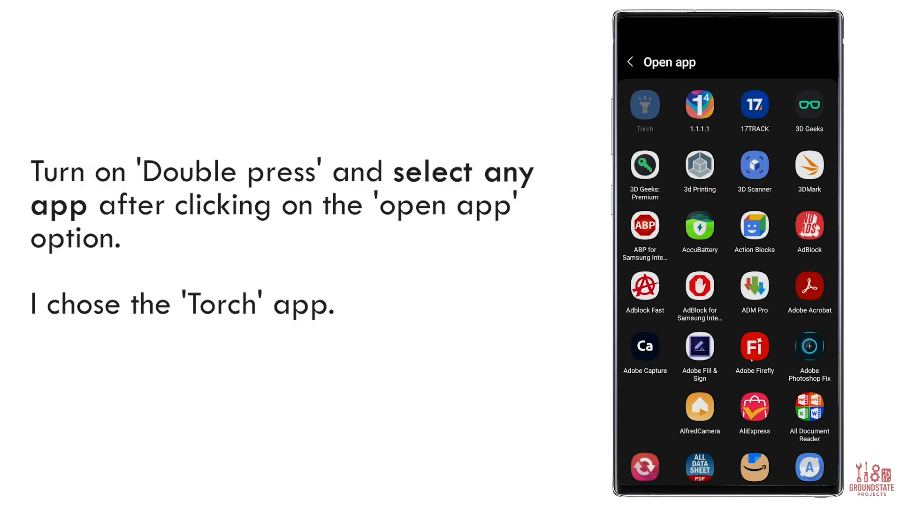
{"action": "left_click", "coordinate": [645, 105]}
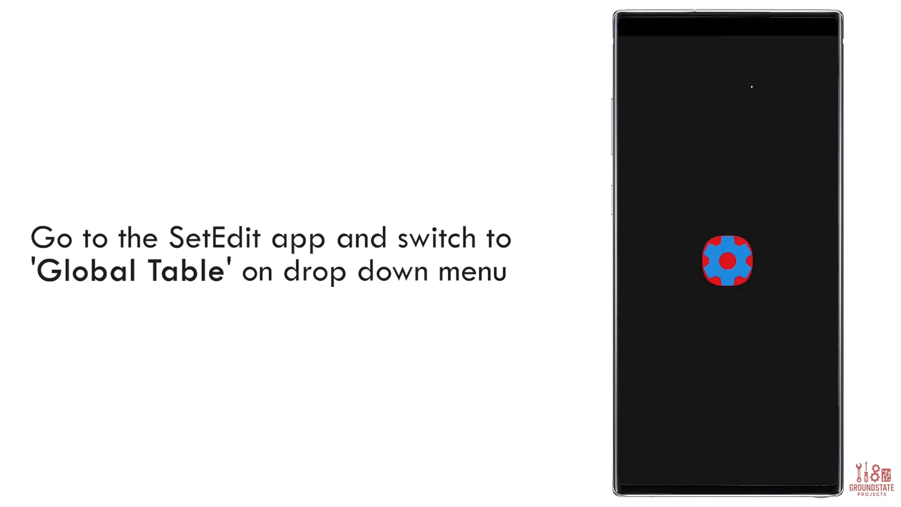
- In SetEdit's Global Table, set function_key_config_doublepress_value to the hidden network MainActivity
{"action": "left_click", "coordinate": [728, 261]}
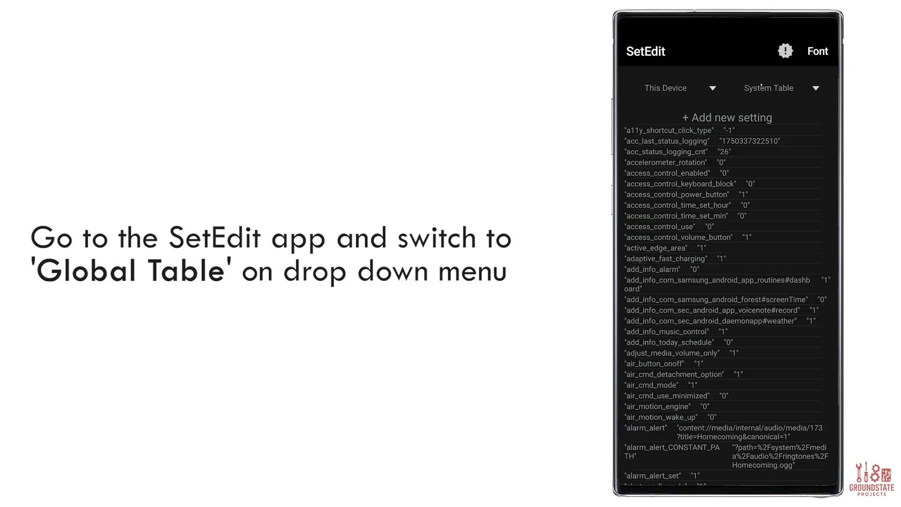
{"action": "left_click", "coordinate": [779, 87]}
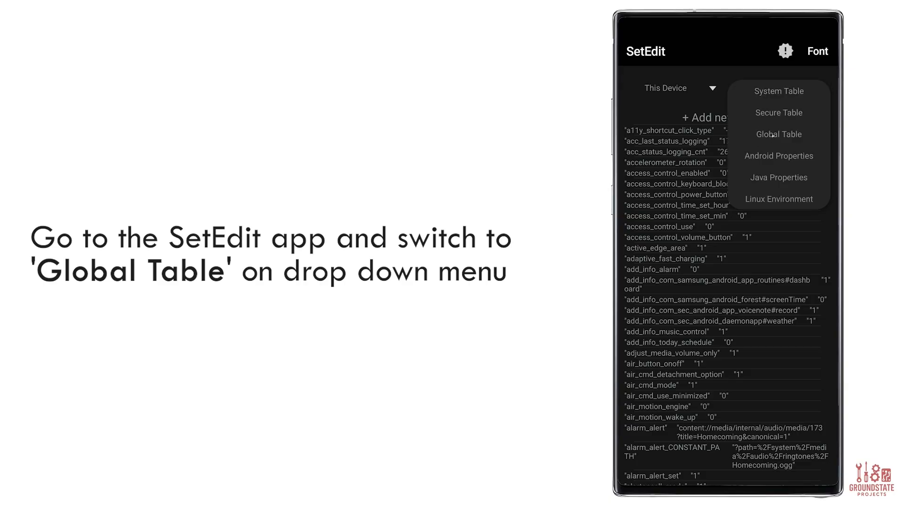
{"action": "left_click", "coordinate": [779, 134]}
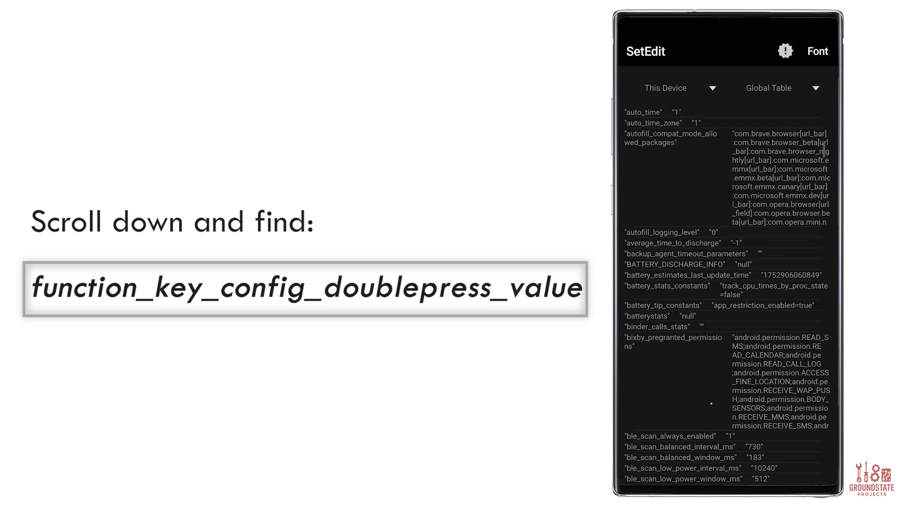
{"action": "scroll", "scroll_direction": "down", "scroll_amount": 3}
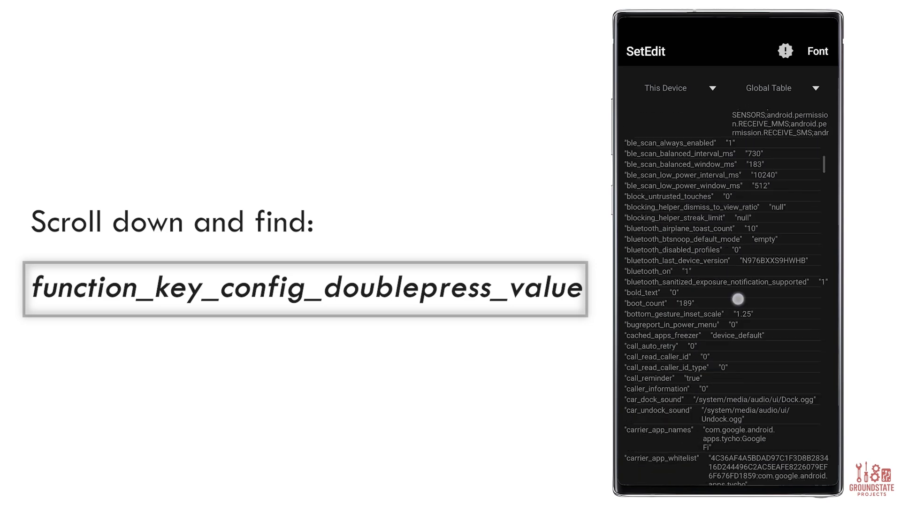
{"action": "scroll", "scroll_direction": "down", "scroll_amount": 3}
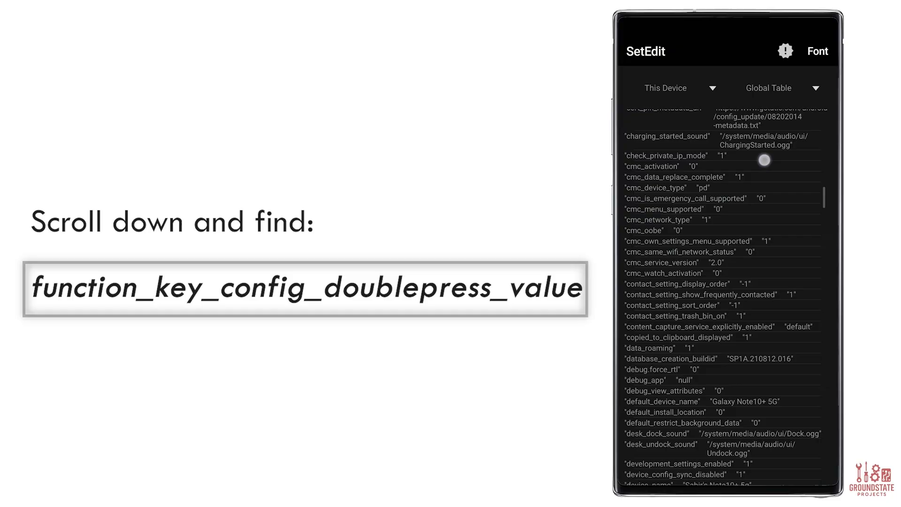
{"action": "scroll", "scroll_direction": "down", "scroll_amount": 3}
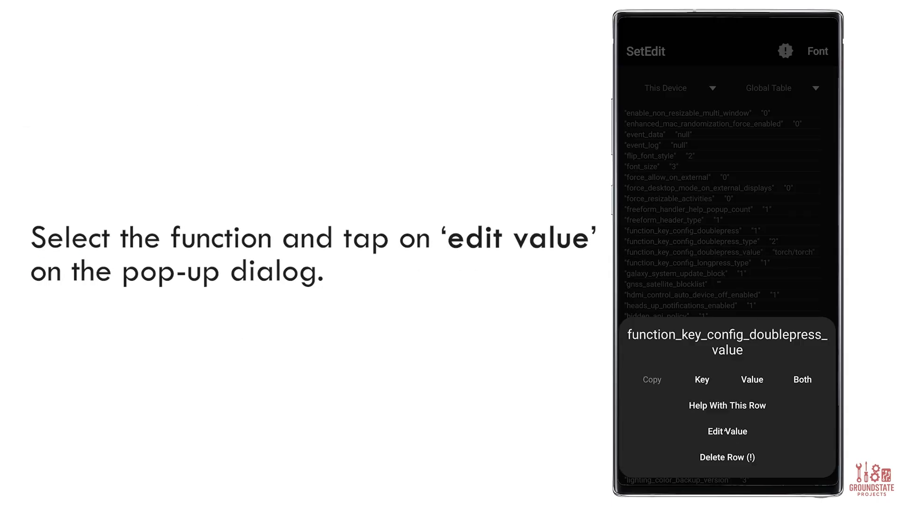
{"action": "left_click", "coordinate": [727, 431]}
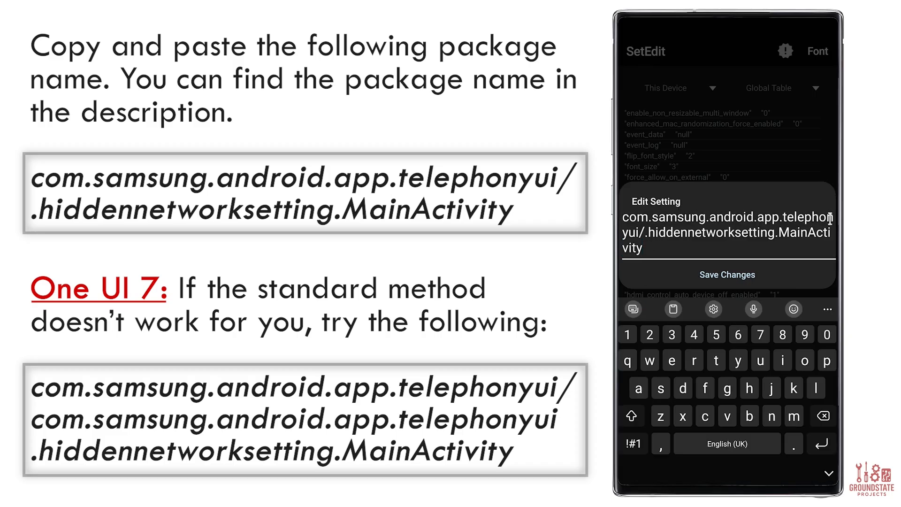
{"action": "left_click", "coordinate": [638, 249]}
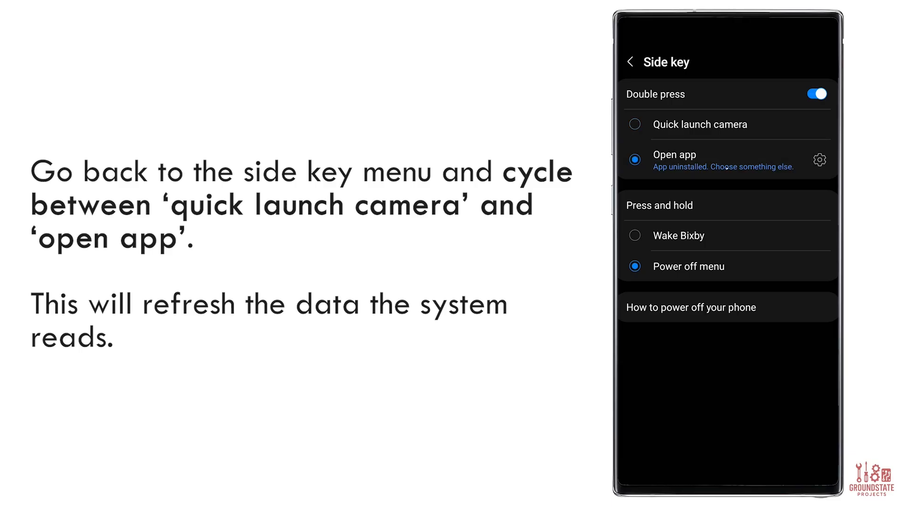
- Toggle Side key Double press between Quick launch camera and Open app
{"action": "left_click", "coordinate": [630, 62]}
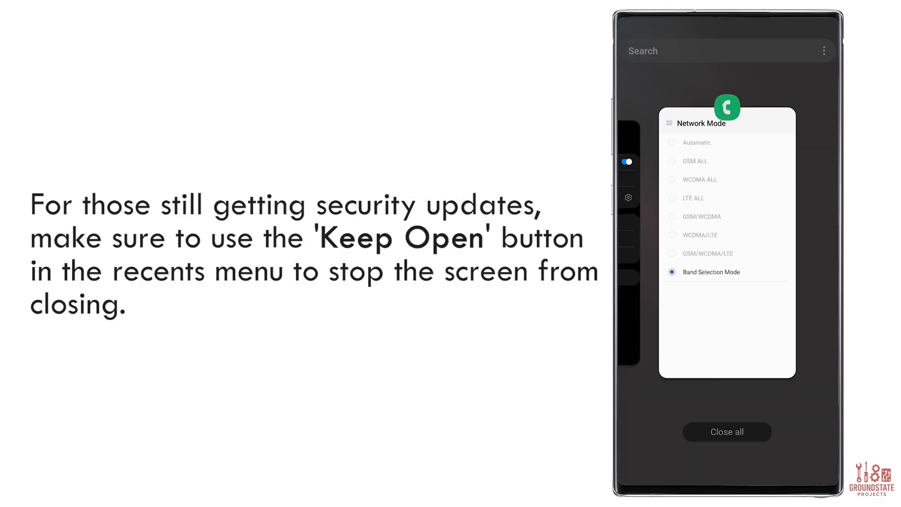
- Choose Keep open from the Network Mode card's app icon menu in Recents
{"action": "left_click", "coordinate": [726, 107]}
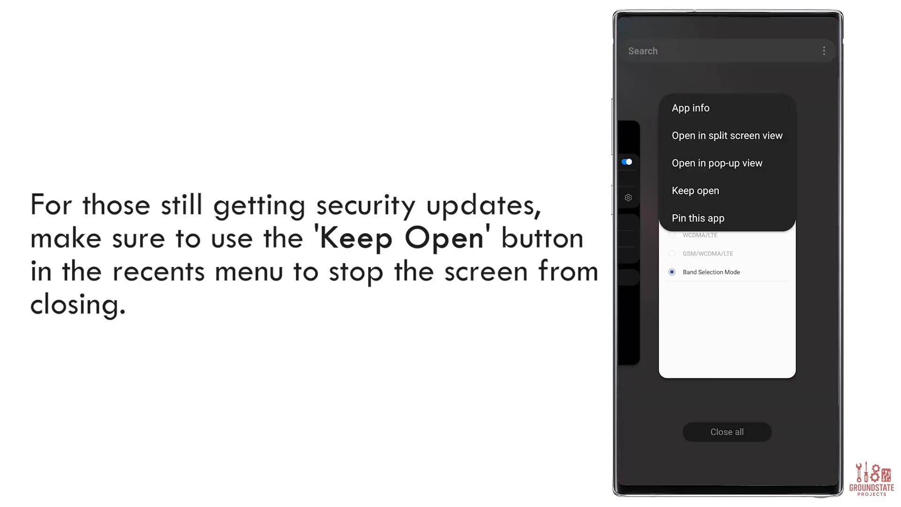
{"action": "left_click", "coordinate": [695, 190]}
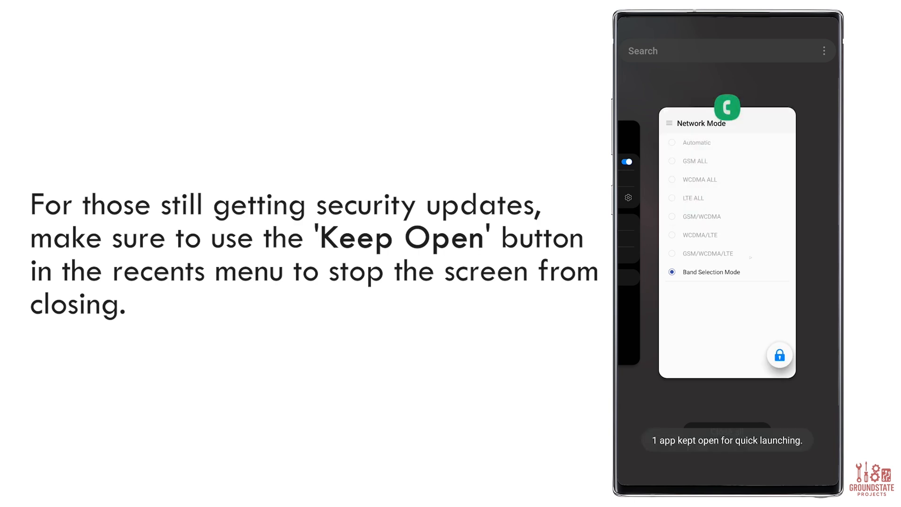